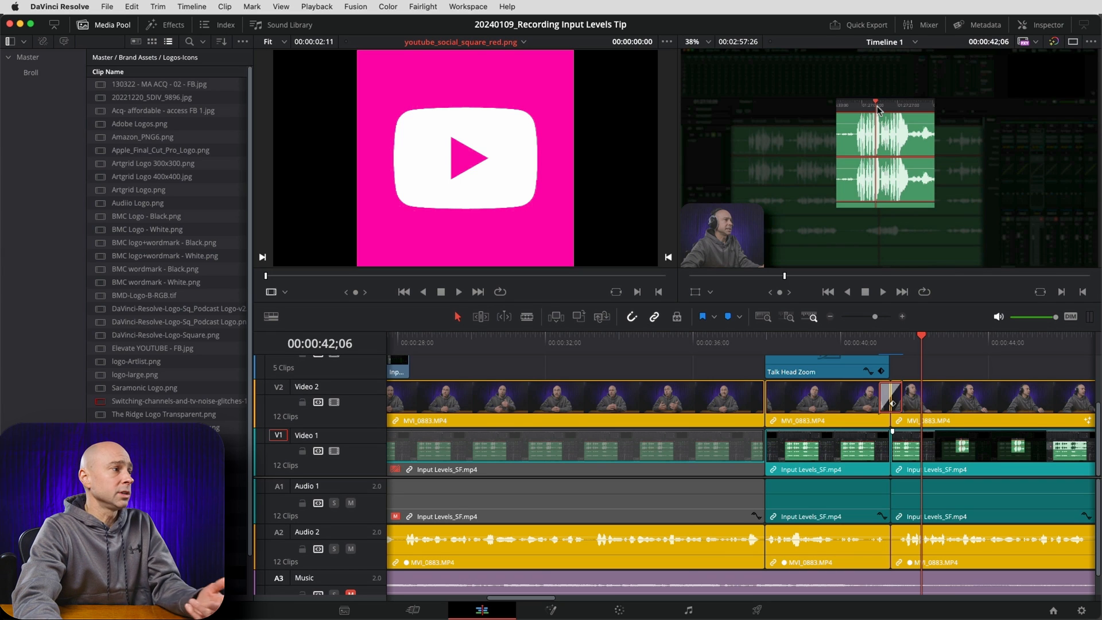
pyautogui.moveTo(262, 402)
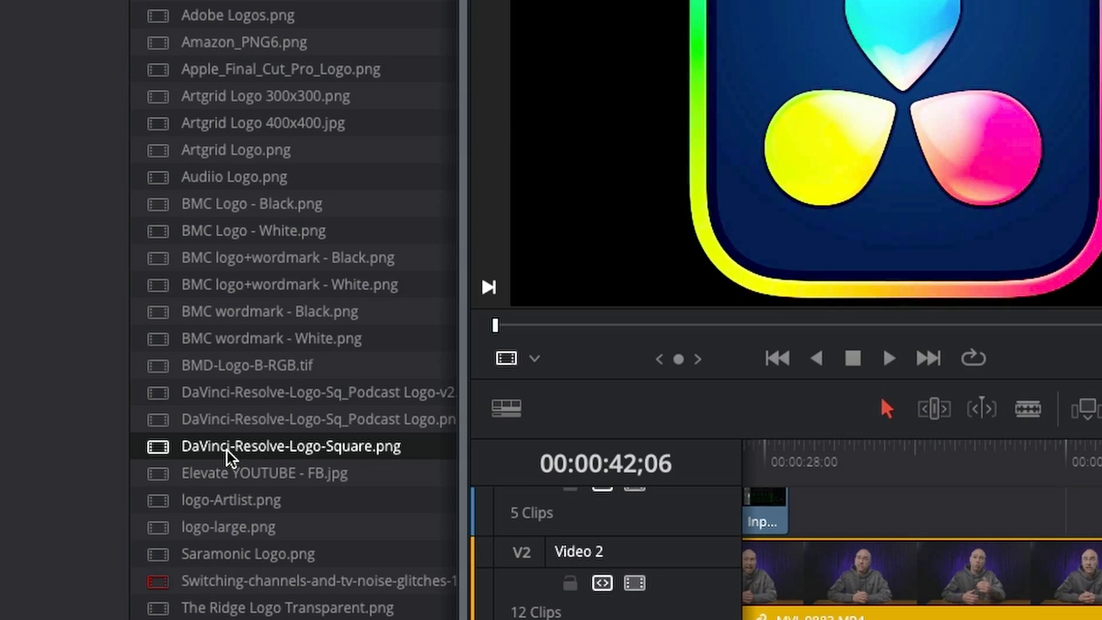
# Step: Select the DaVinci Resolve and YouTube logo images in the Media Pool
pyautogui.click(309, 419)
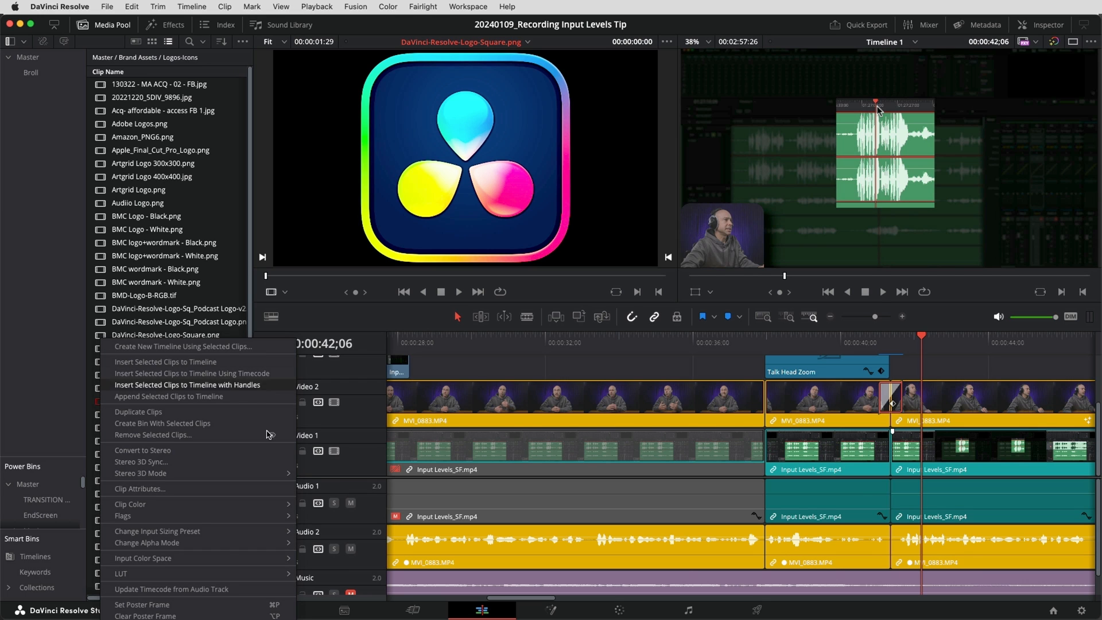
# Step: Browse the Input Color Space options, then load the white YouTube icon in the viewer
pyautogui.click(143, 351)
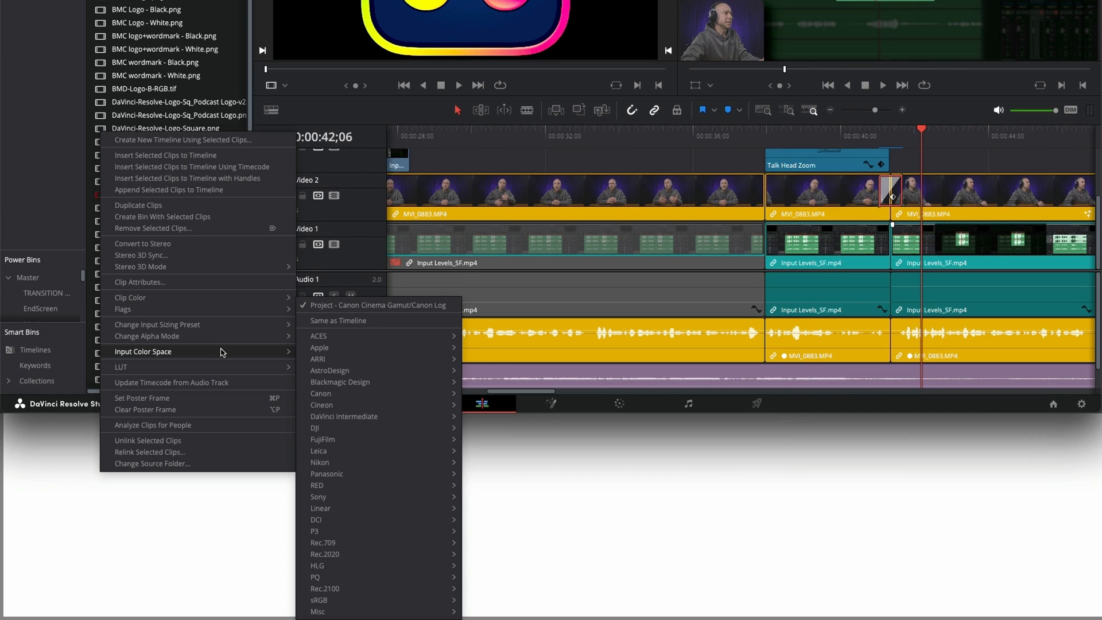
pyautogui.moveTo(361, 603)
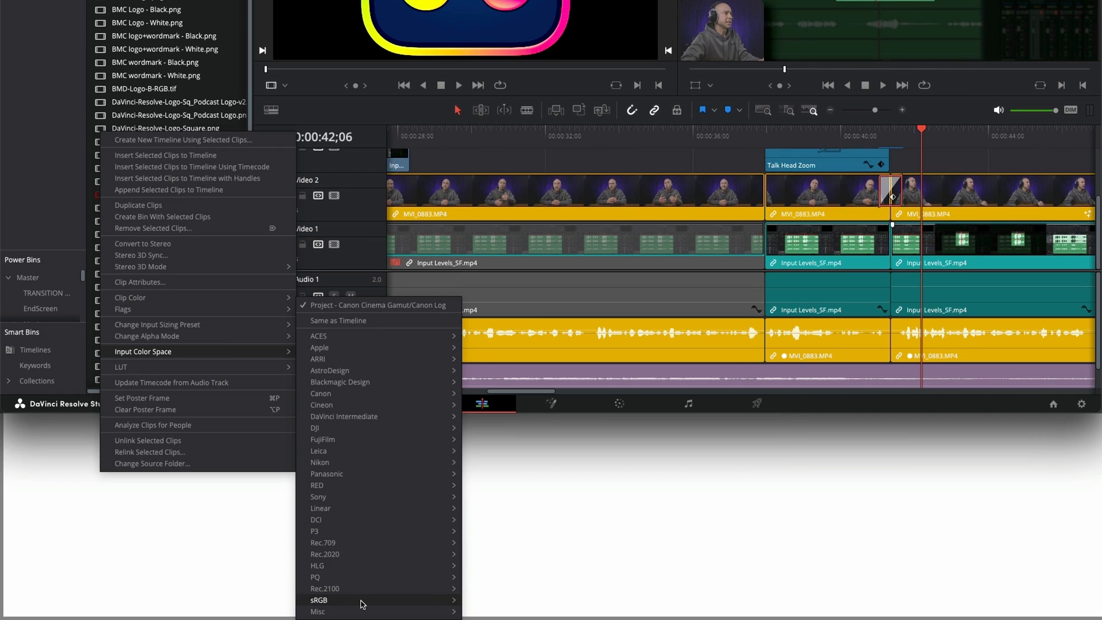
pyautogui.moveTo(361, 600)
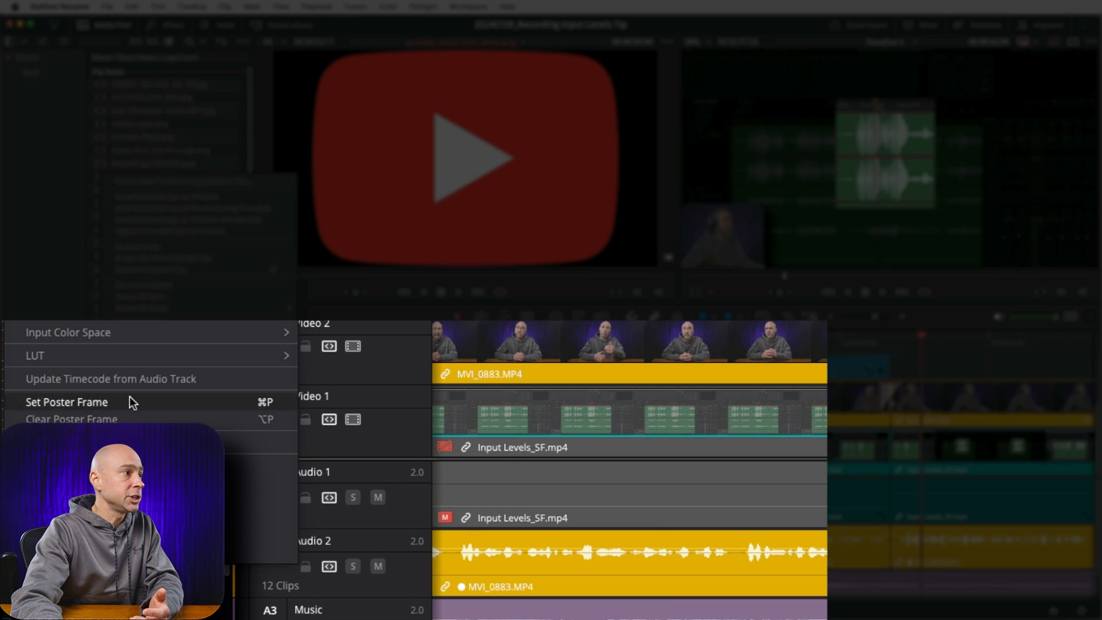
pyautogui.click(68, 332)
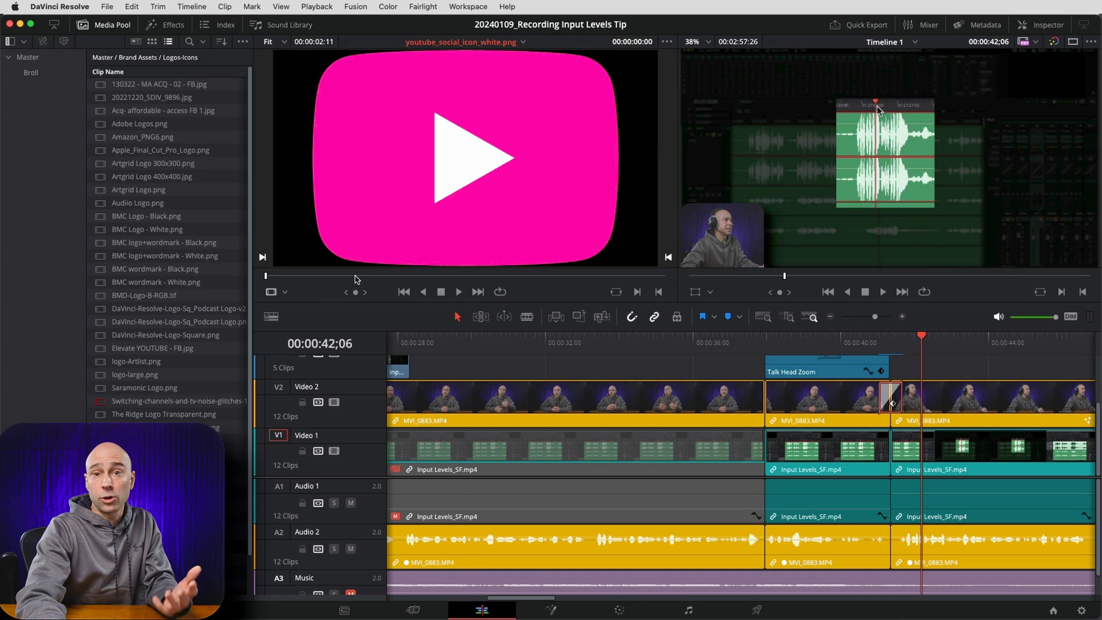
# Step: Bring up the context menu for youtube_social_icon_white.png, still showing magenta
pyautogui.rightClick(153, 166)
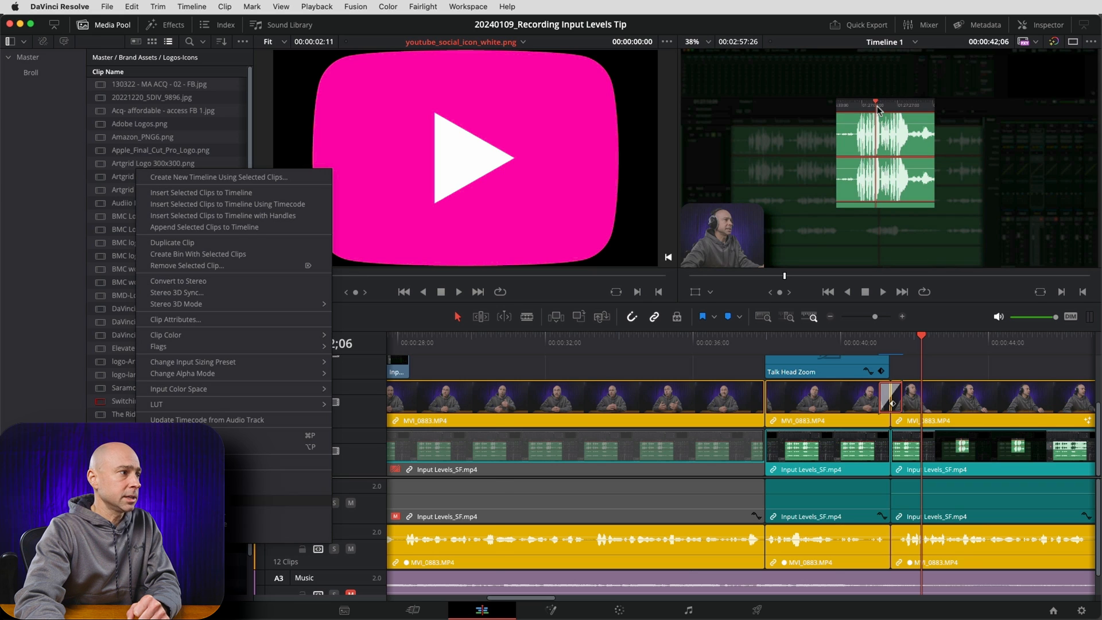